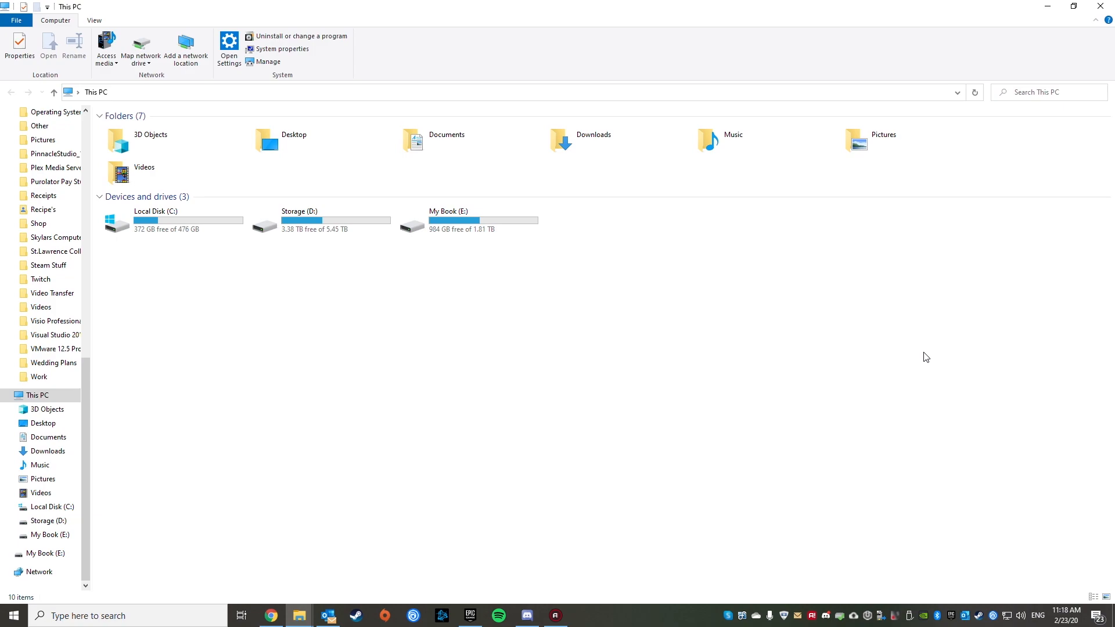
pyautogui.moveTo(800, 370)
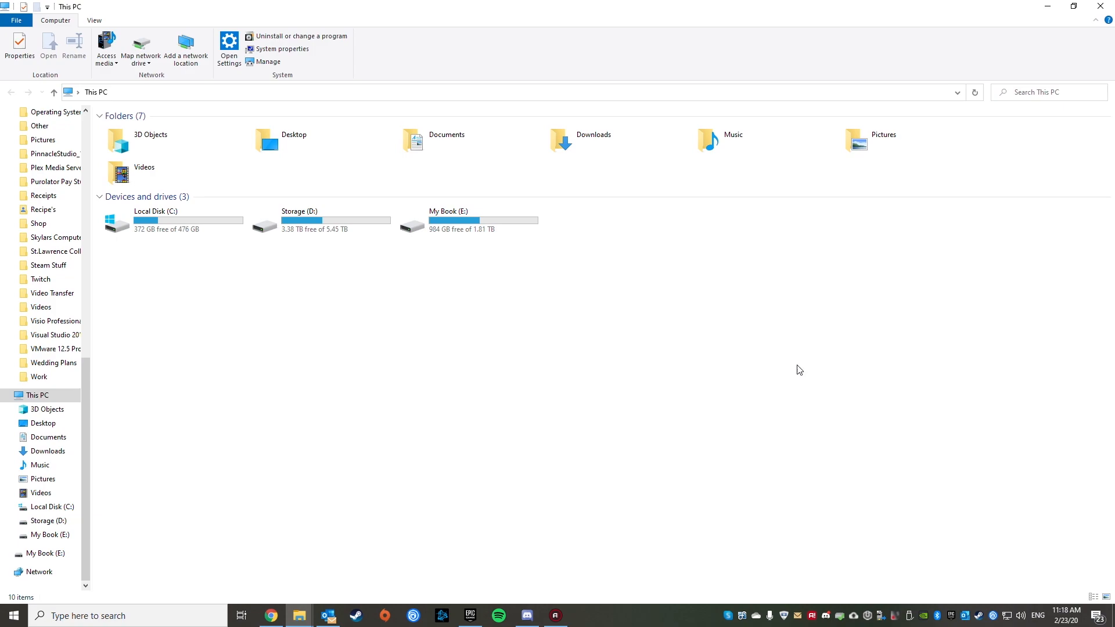
pyautogui.moveTo(676, 364)
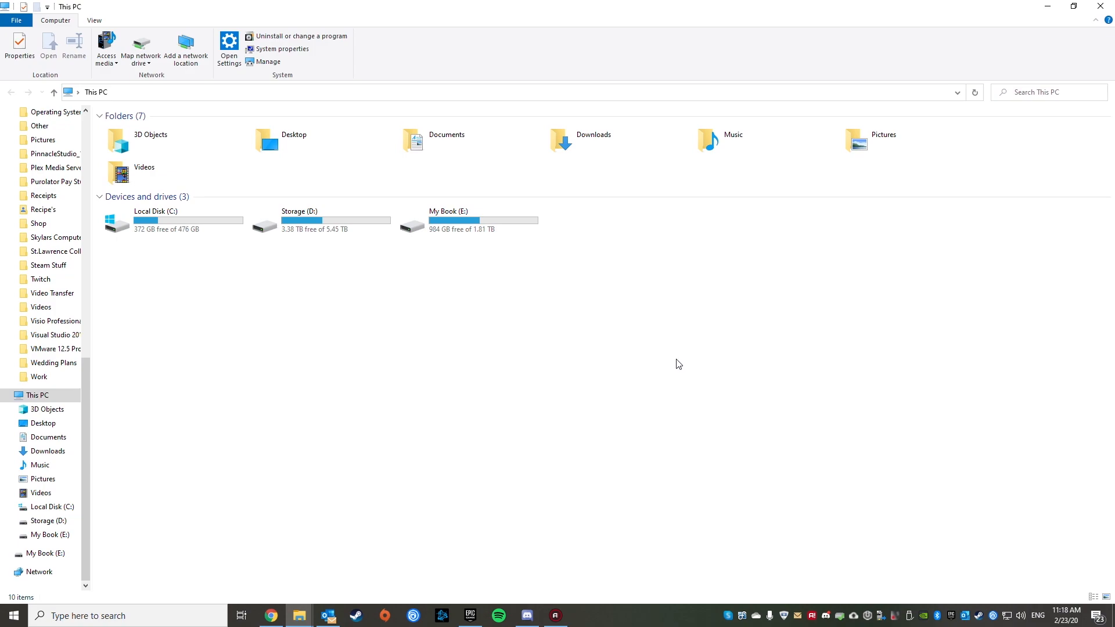
pyautogui.moveTo(596, 357)
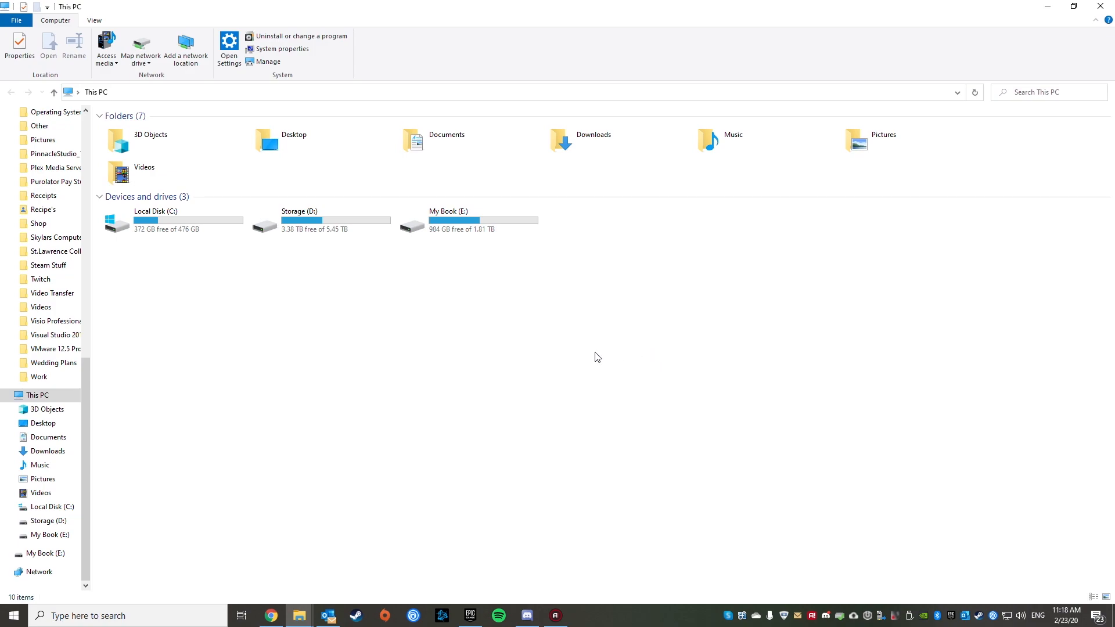
# Navigate from This PC through C:, Users and the profile folder into Documents.
pyautogui.click(170, 221)
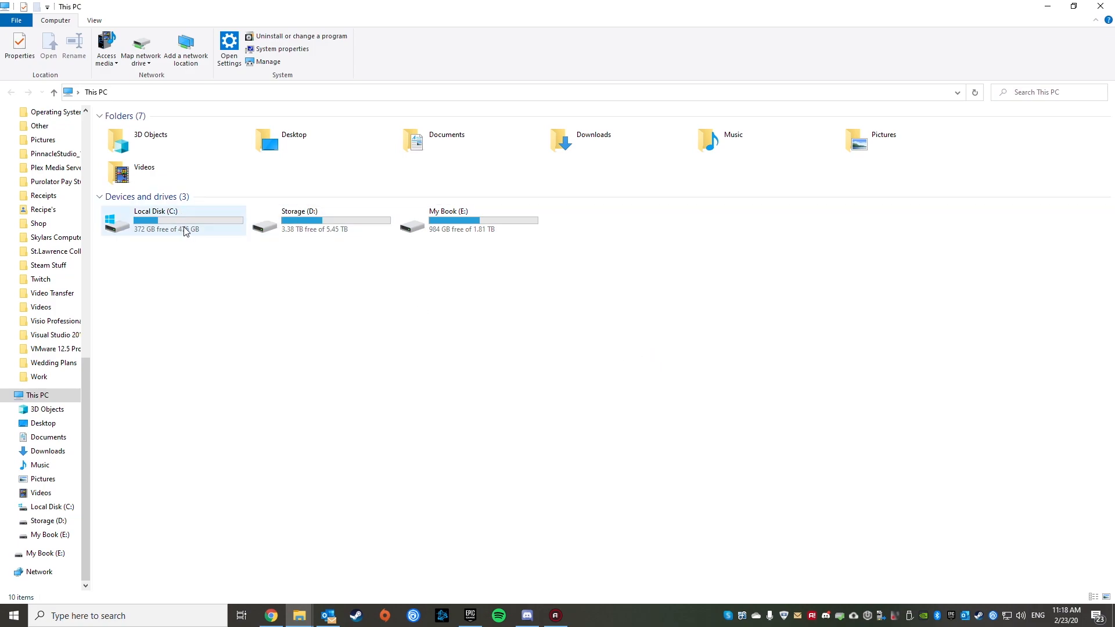
pyautogui.doubleClick(155, 221)
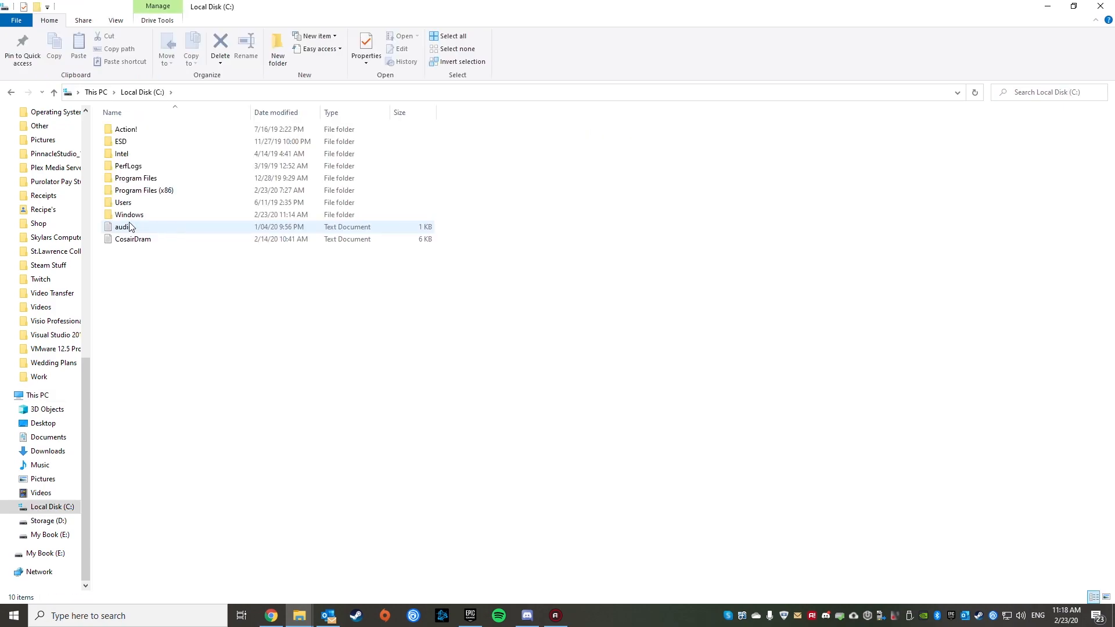
pyautogui.doubleClick(123, 202)
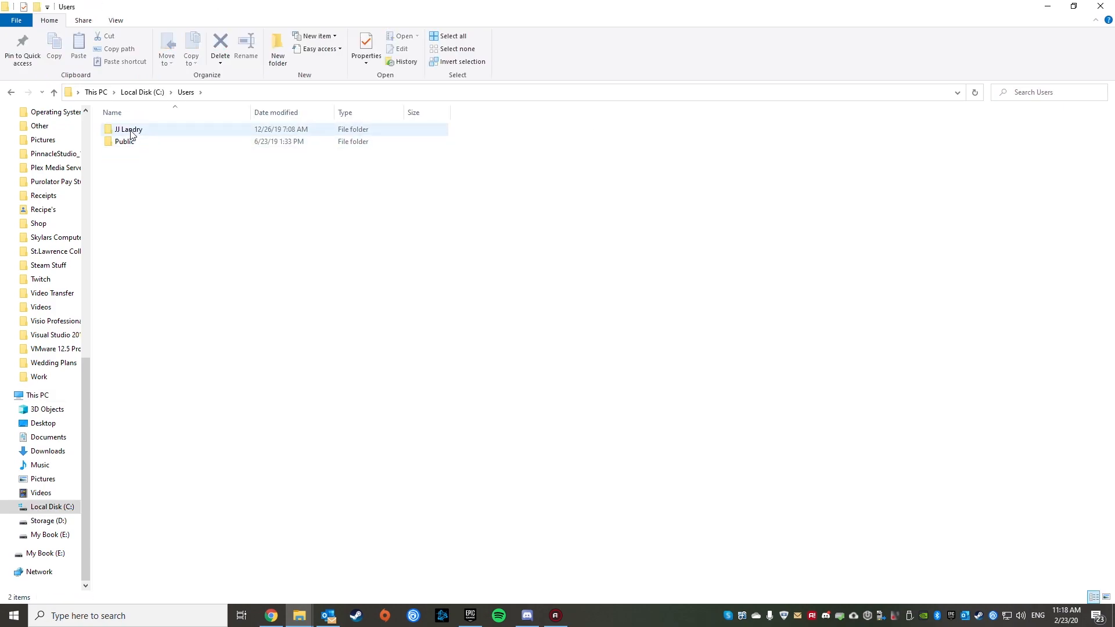
pyautogui.doubleClick(129, 129)
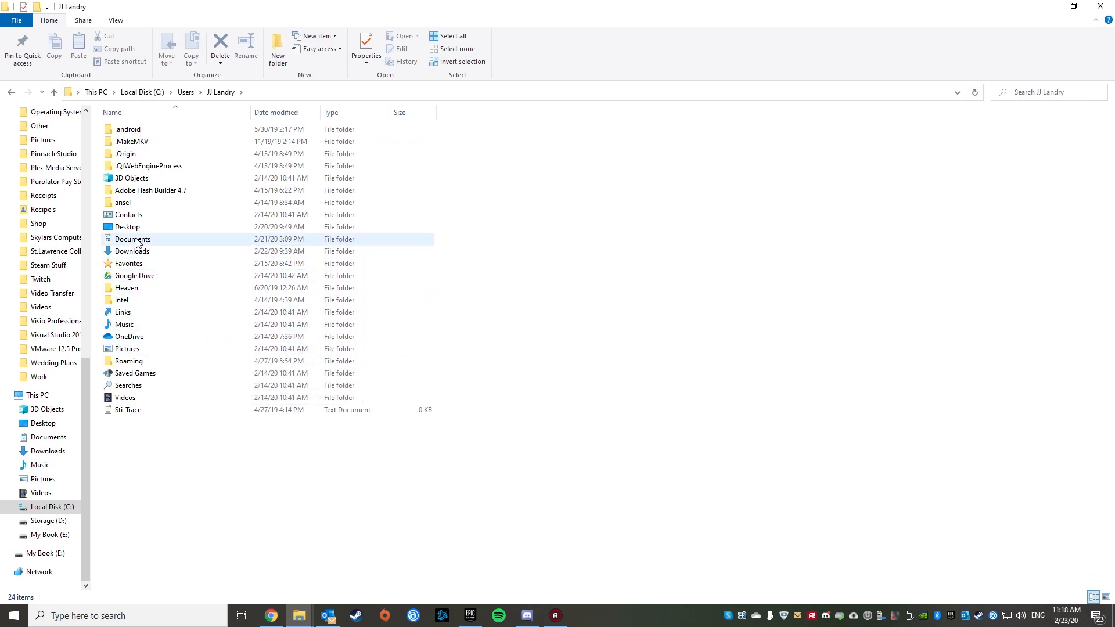
pyautogui.doubleClick(132, 239)
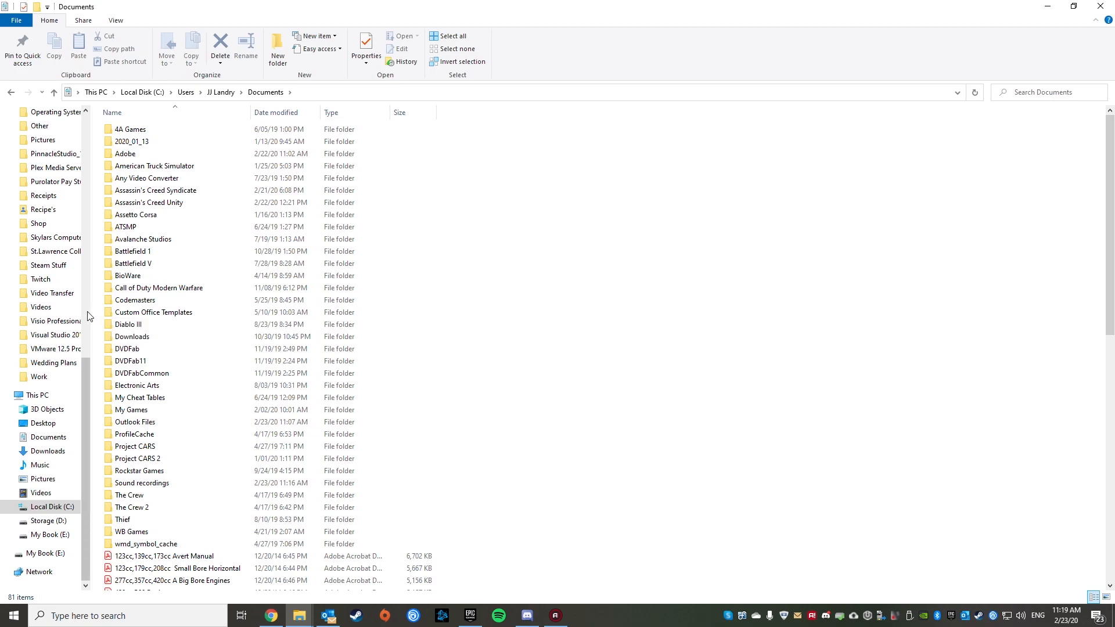
pyautogui.moveTo(159, 288)
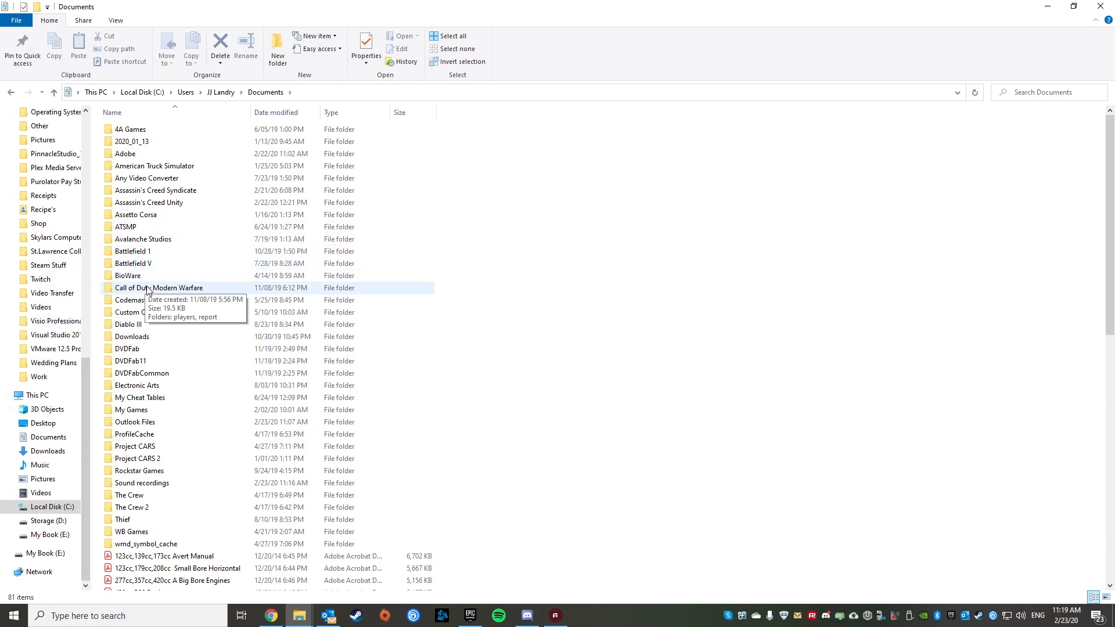
# Enter the Call of Duty Modern Warfare folder and its players subfolder.
pyautogui.doubleClick(159, 288)
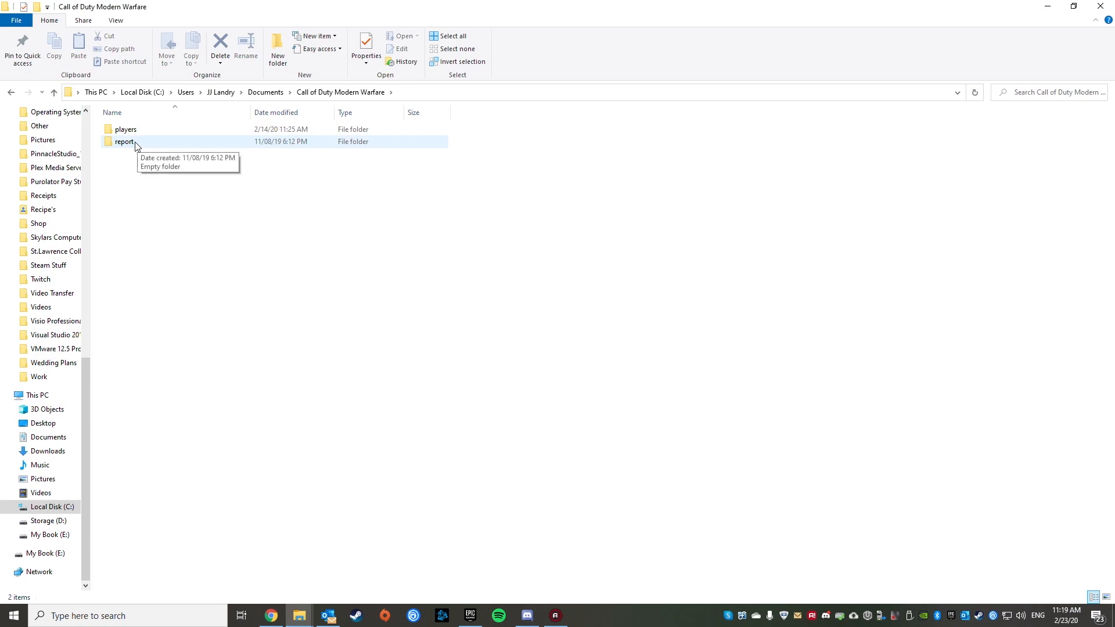
pyautogui.doubleClick(123, 142)
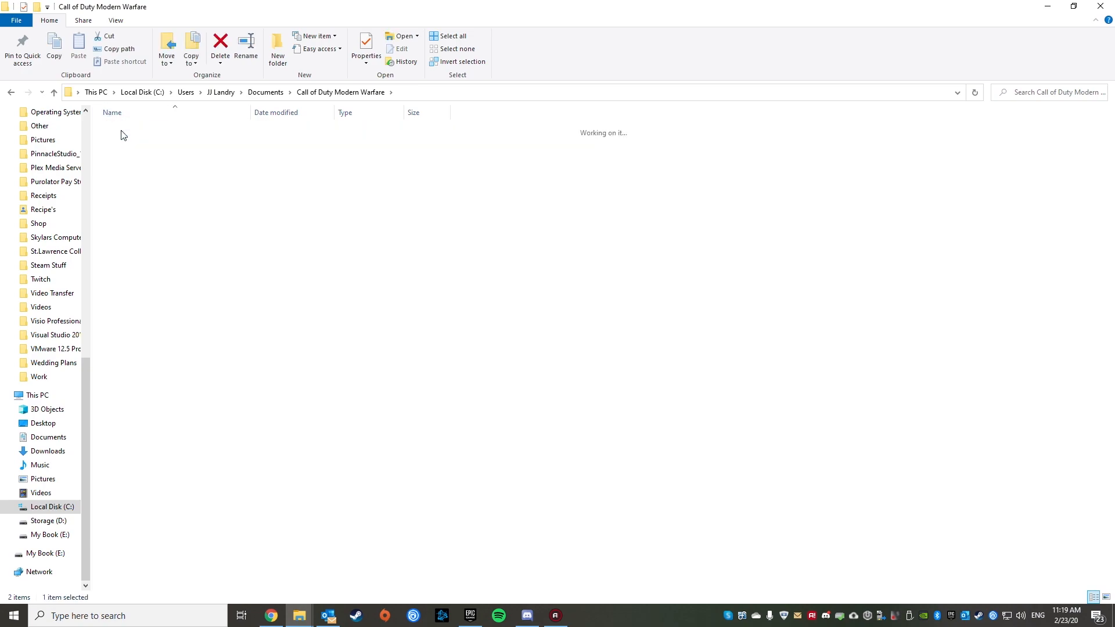